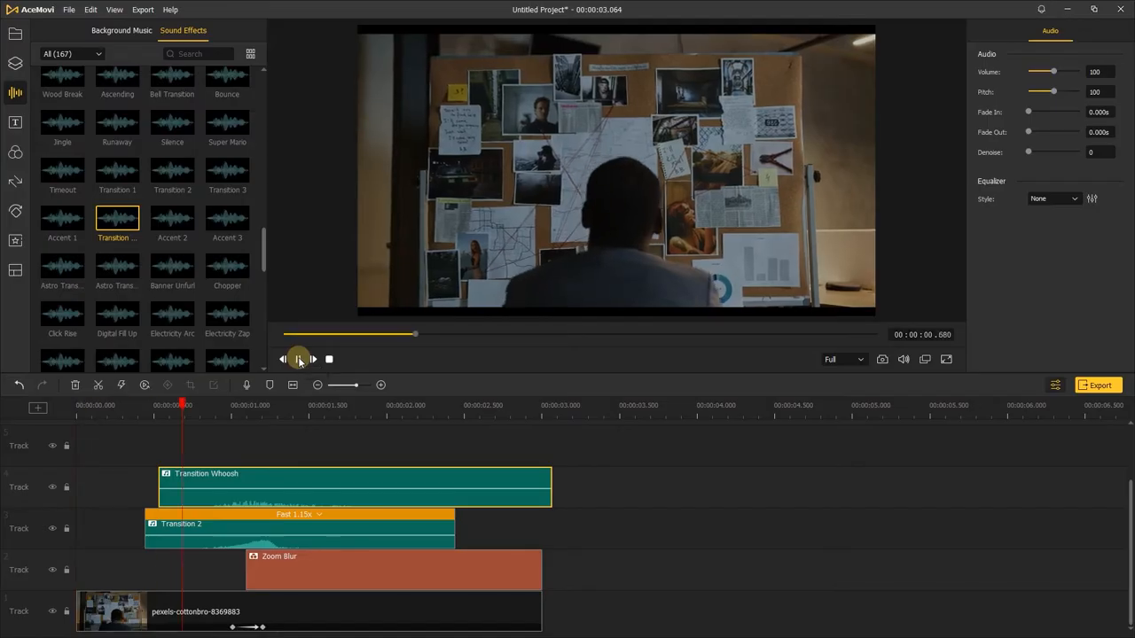
Stop the finished edit's preview and begin a blank project
left_click(298, 359)
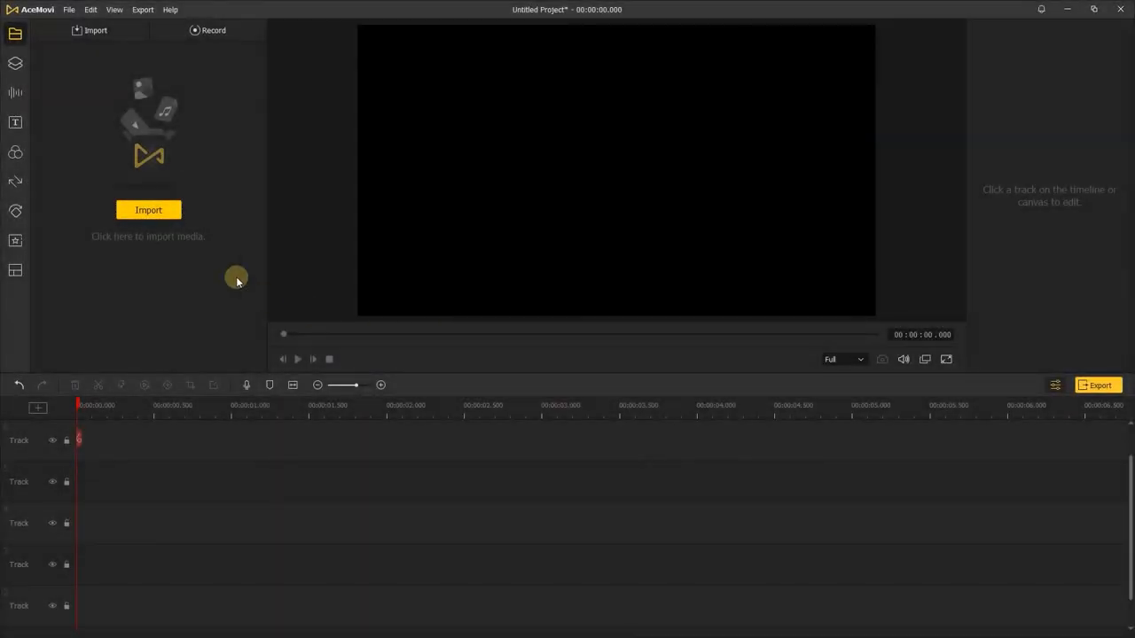
Add the pexels-cottonbro corkboard clip to track 1 and resolve the resolution mismatch prompt
left_click(148, 210)
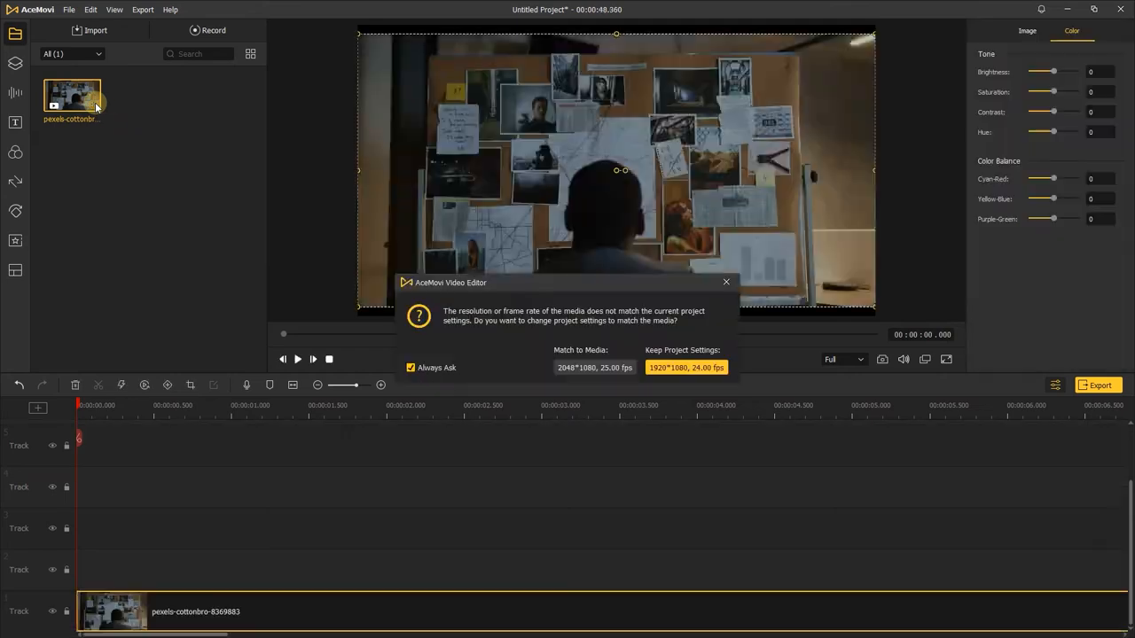
left_click(683, 367)
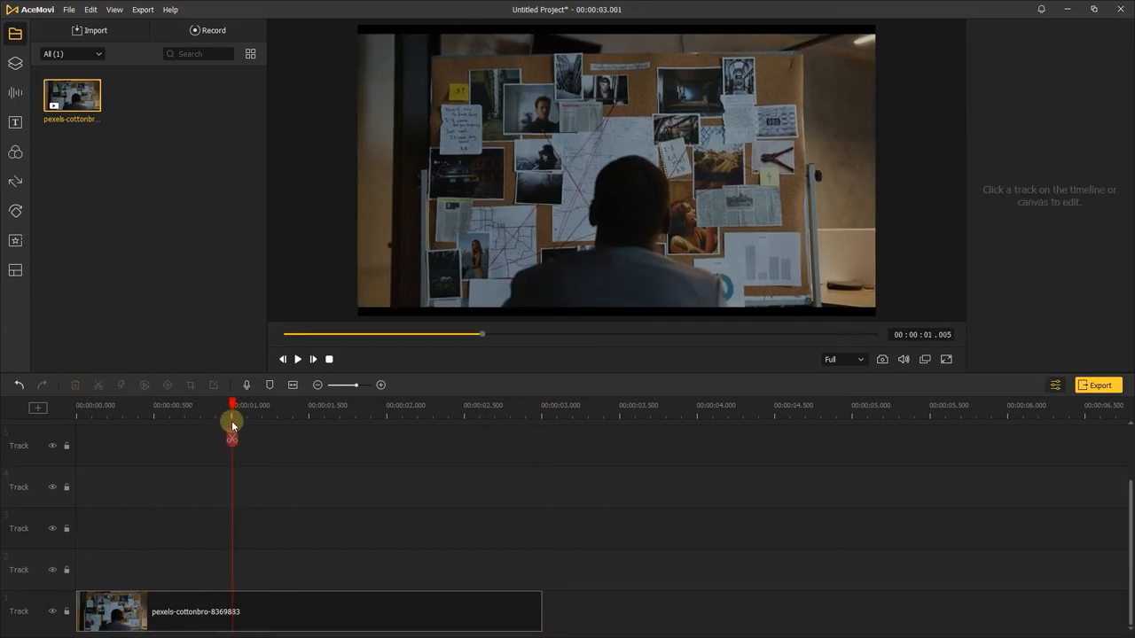
Move the playhead to about 1 second for the 179% scale keyframe
left_click(167, 385)
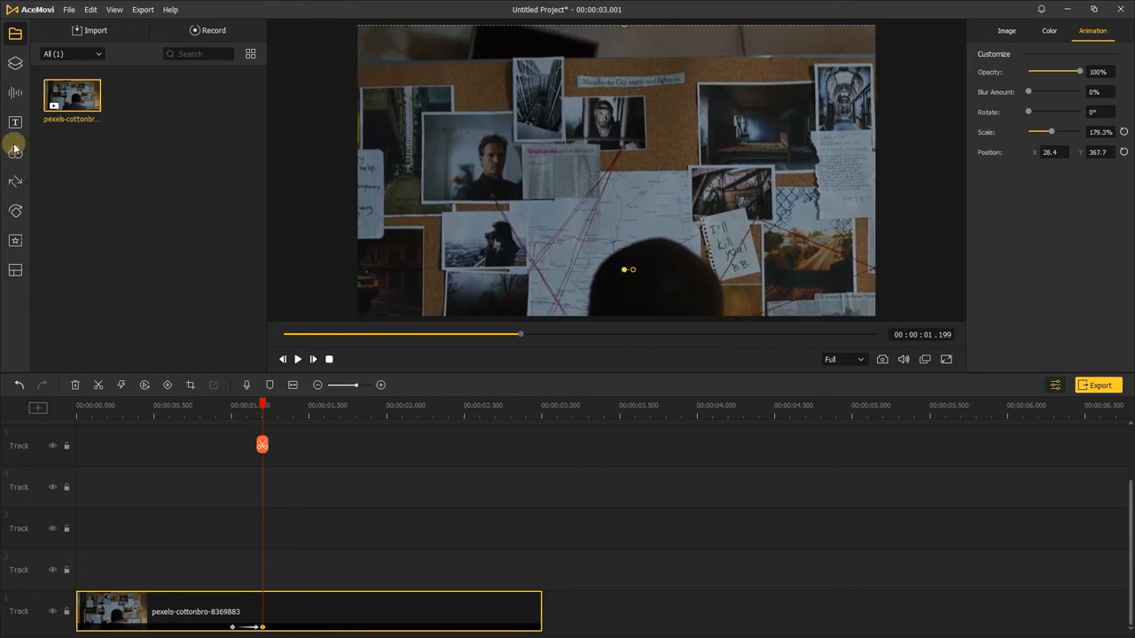
Place Zoom Blur from about 1s and trim it to end with the clip
left_click(15, 152)
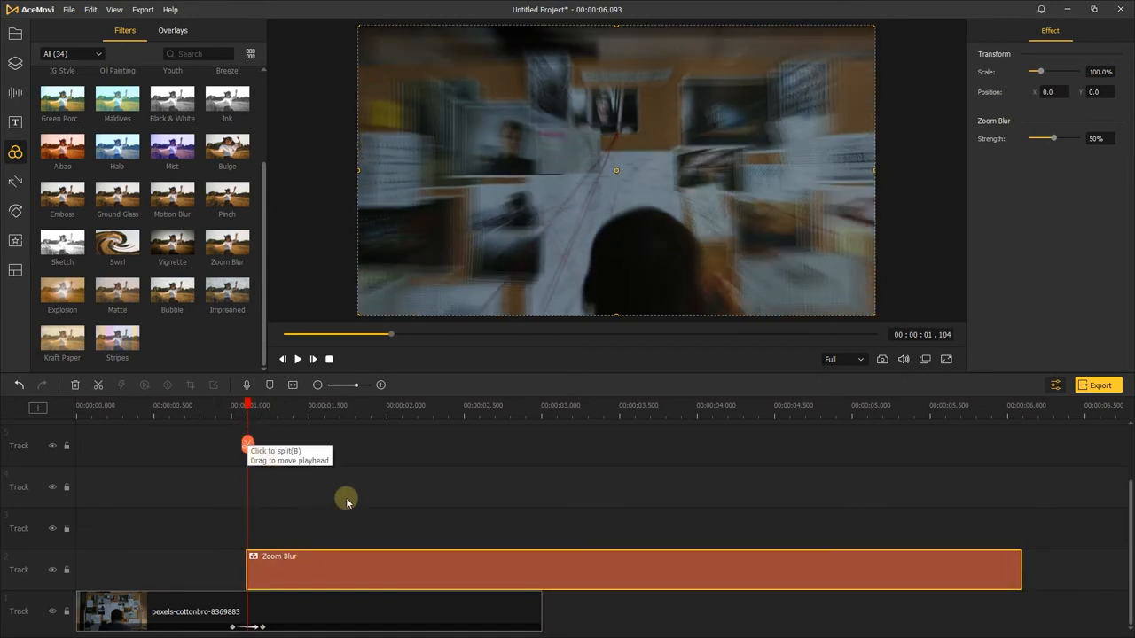
left_click_drag(1054, 139, 1043, 138)
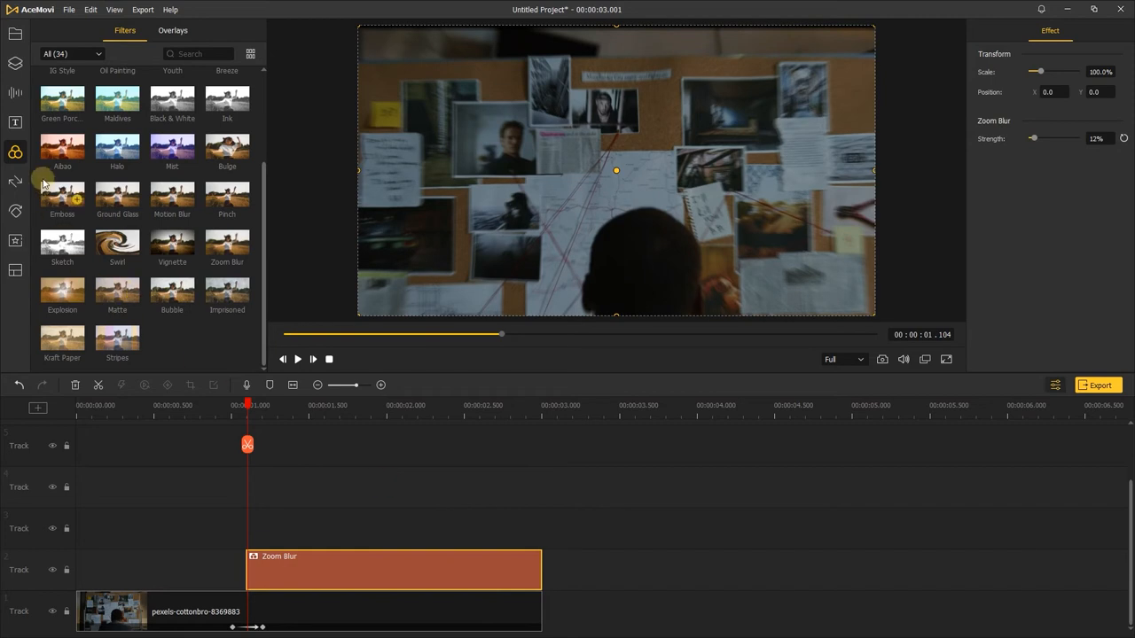
Put Transition 2 on track 3 and speed it up to 1.15x
left_click(15, 106)
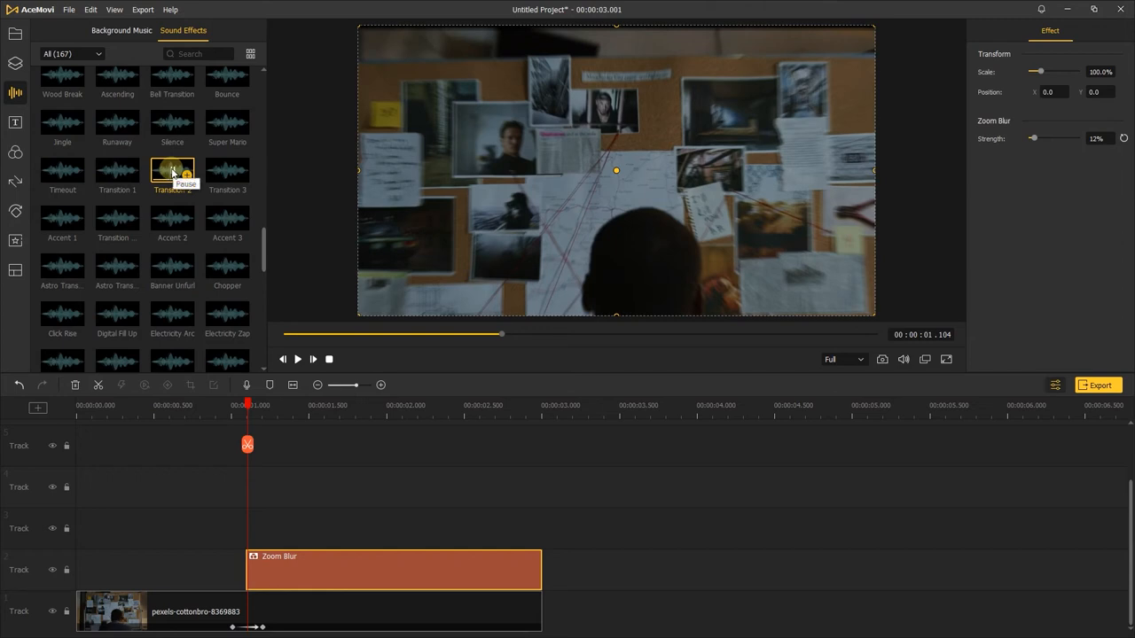
left_click_drag(172, 170, 251, 528)
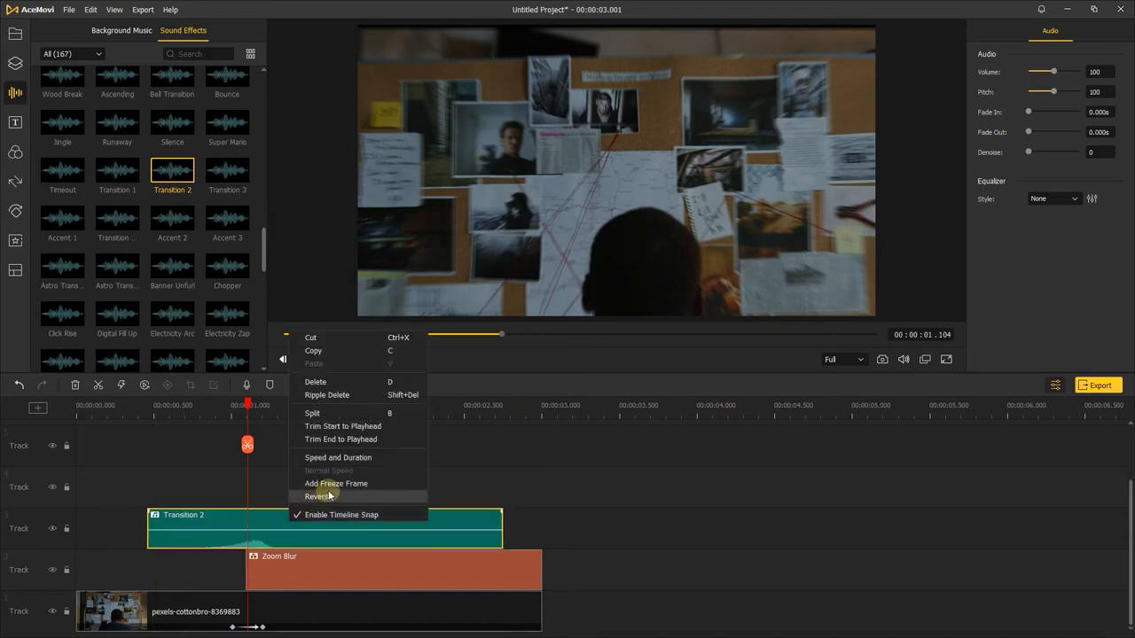
left_click(338, 458)
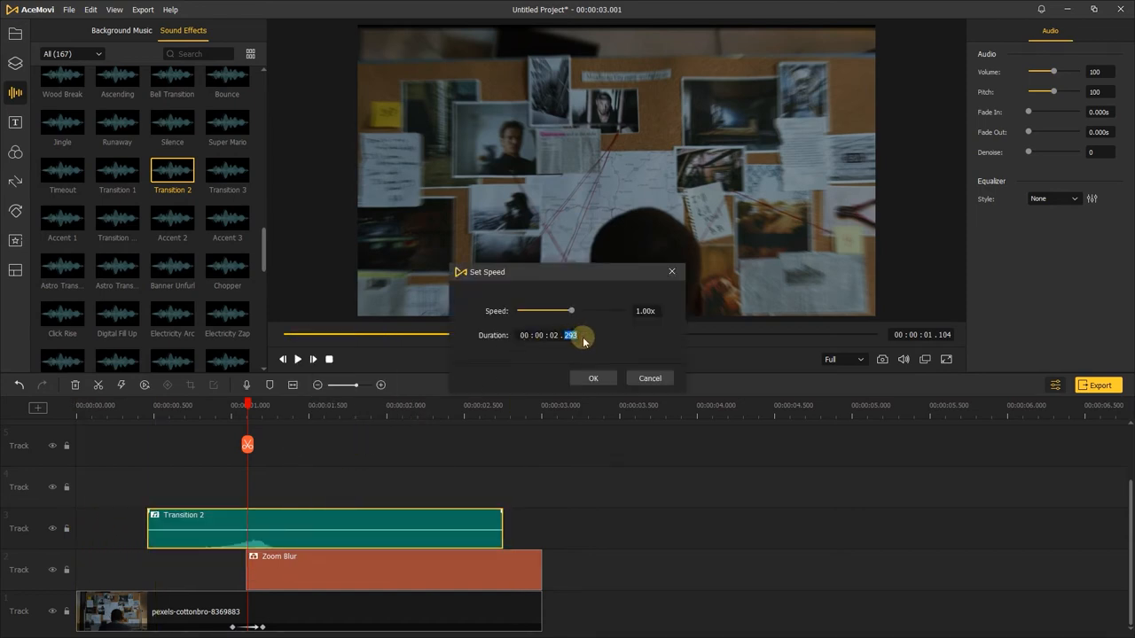
left_click(593, 377)
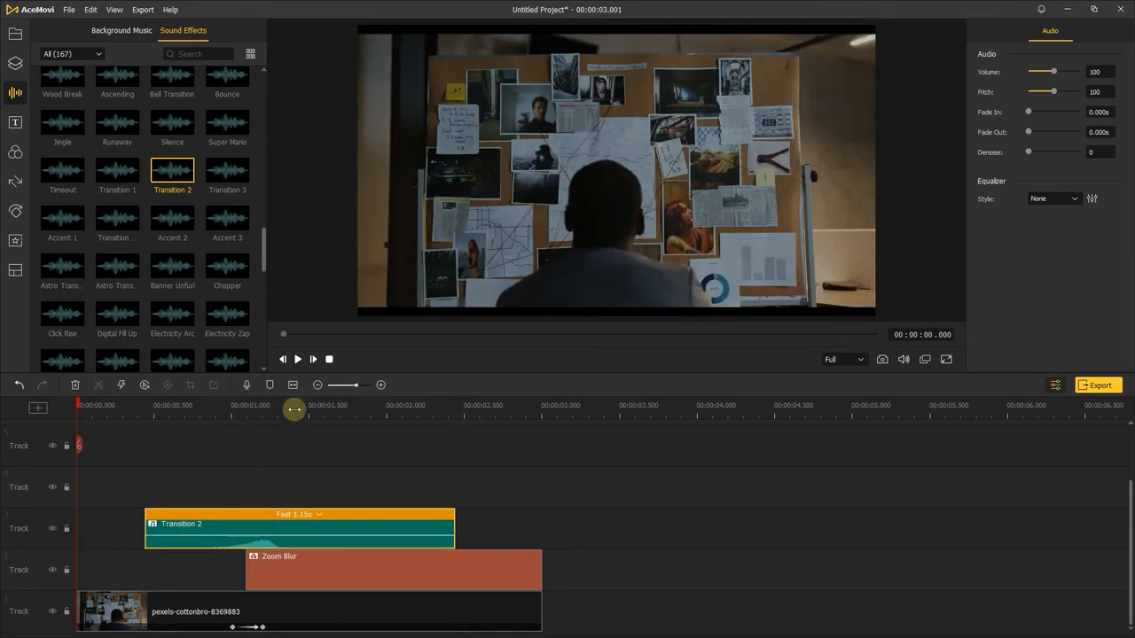
Preview the edit from the start, then stop playback
left_click(298, 359)
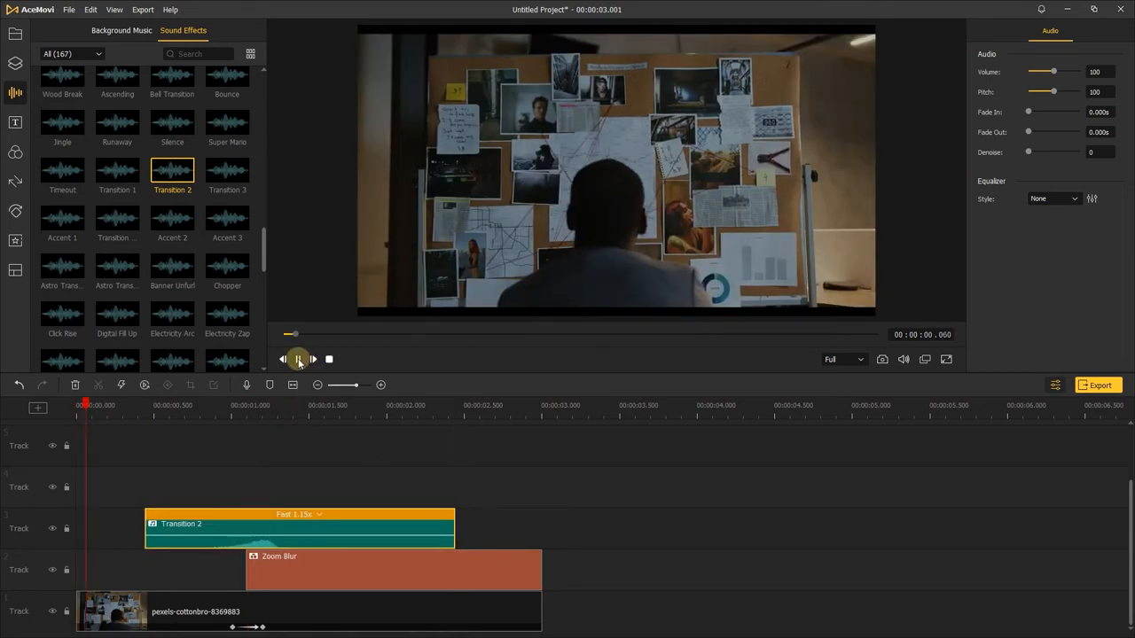
left_click(298, 359)
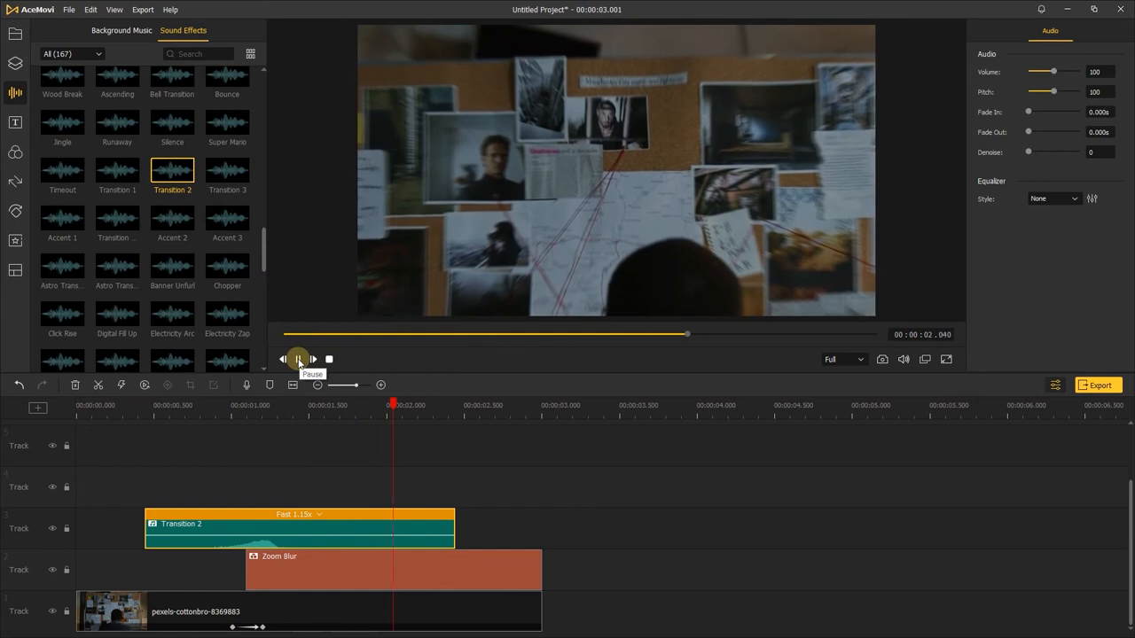
left_click(297, 359)
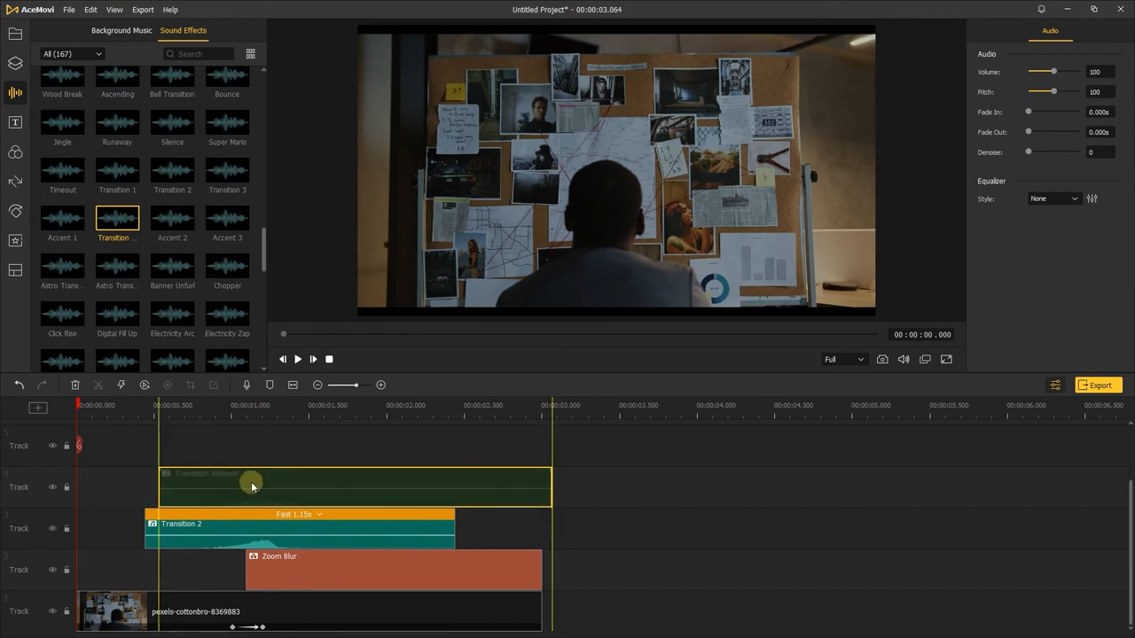
Preview the edit with the Transition Whoosh sound on track 4
left_click(298, 359)
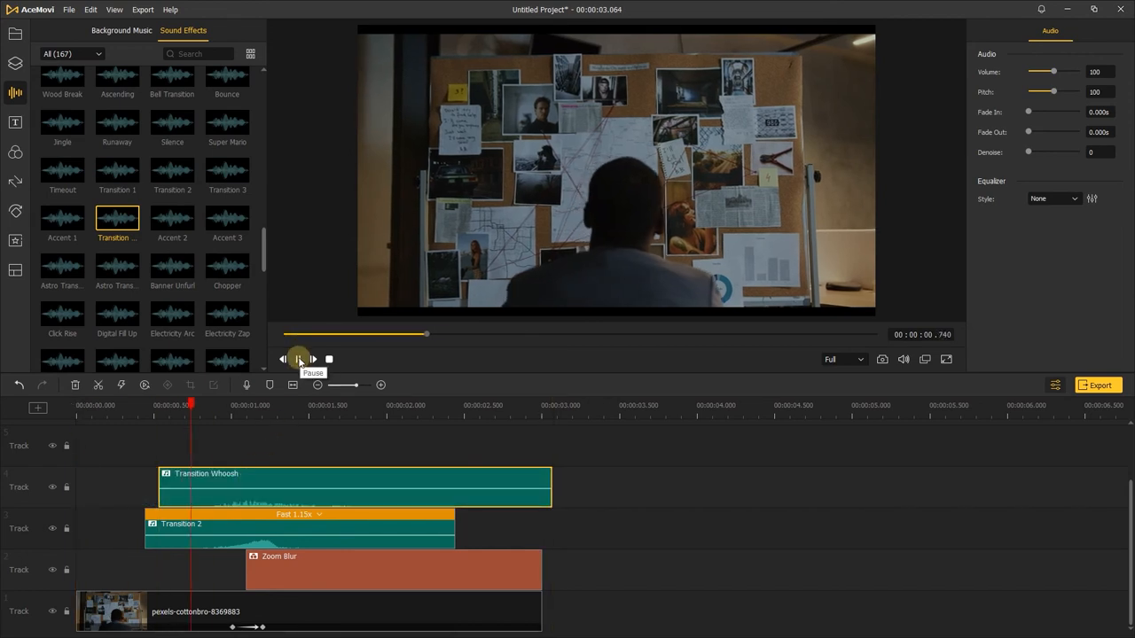
left_click(298, 359)
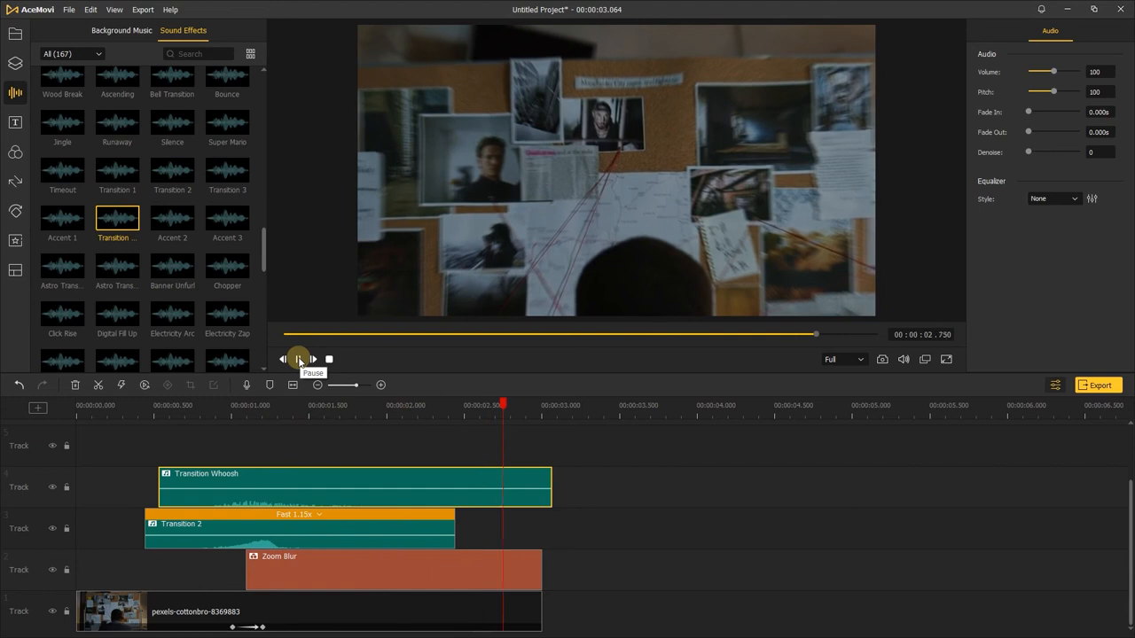
left_click(298, 359)
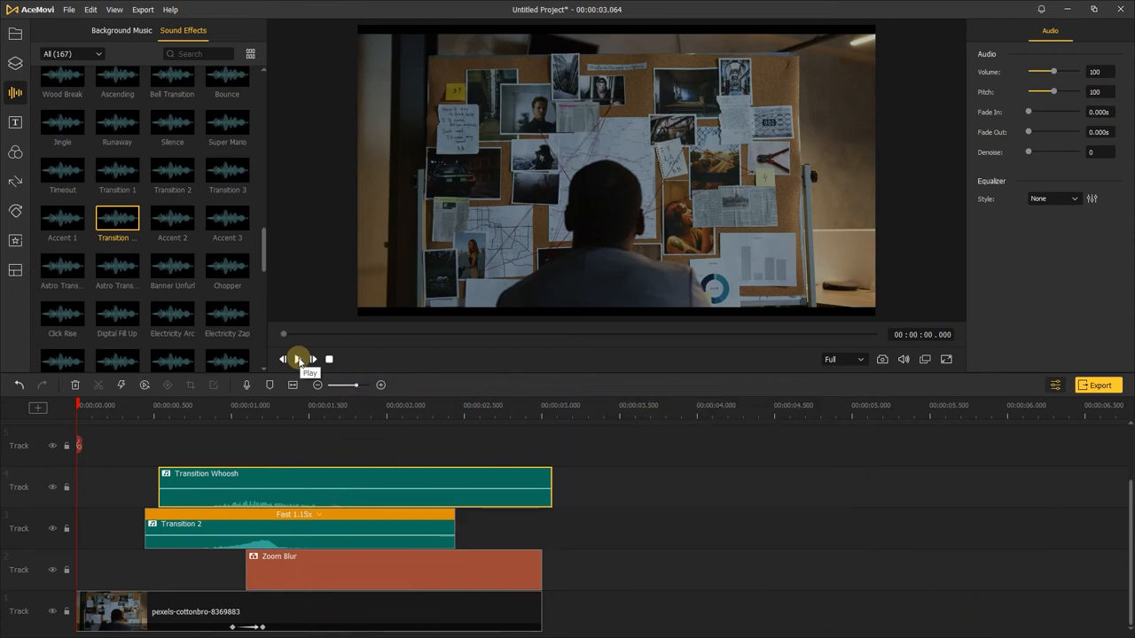
left_click(298, 359)
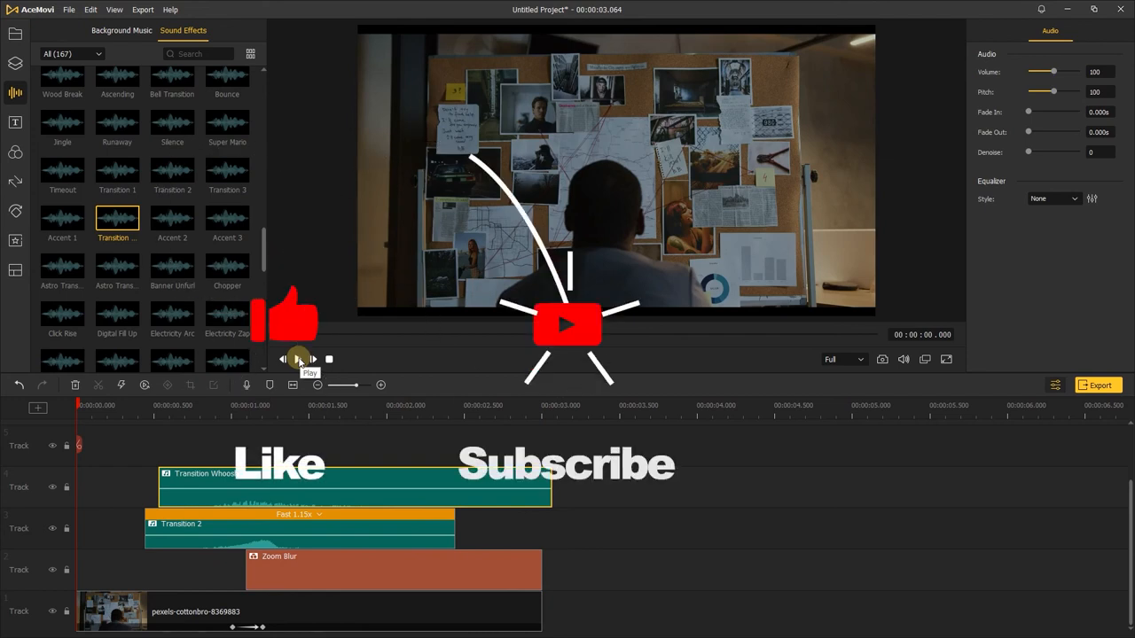